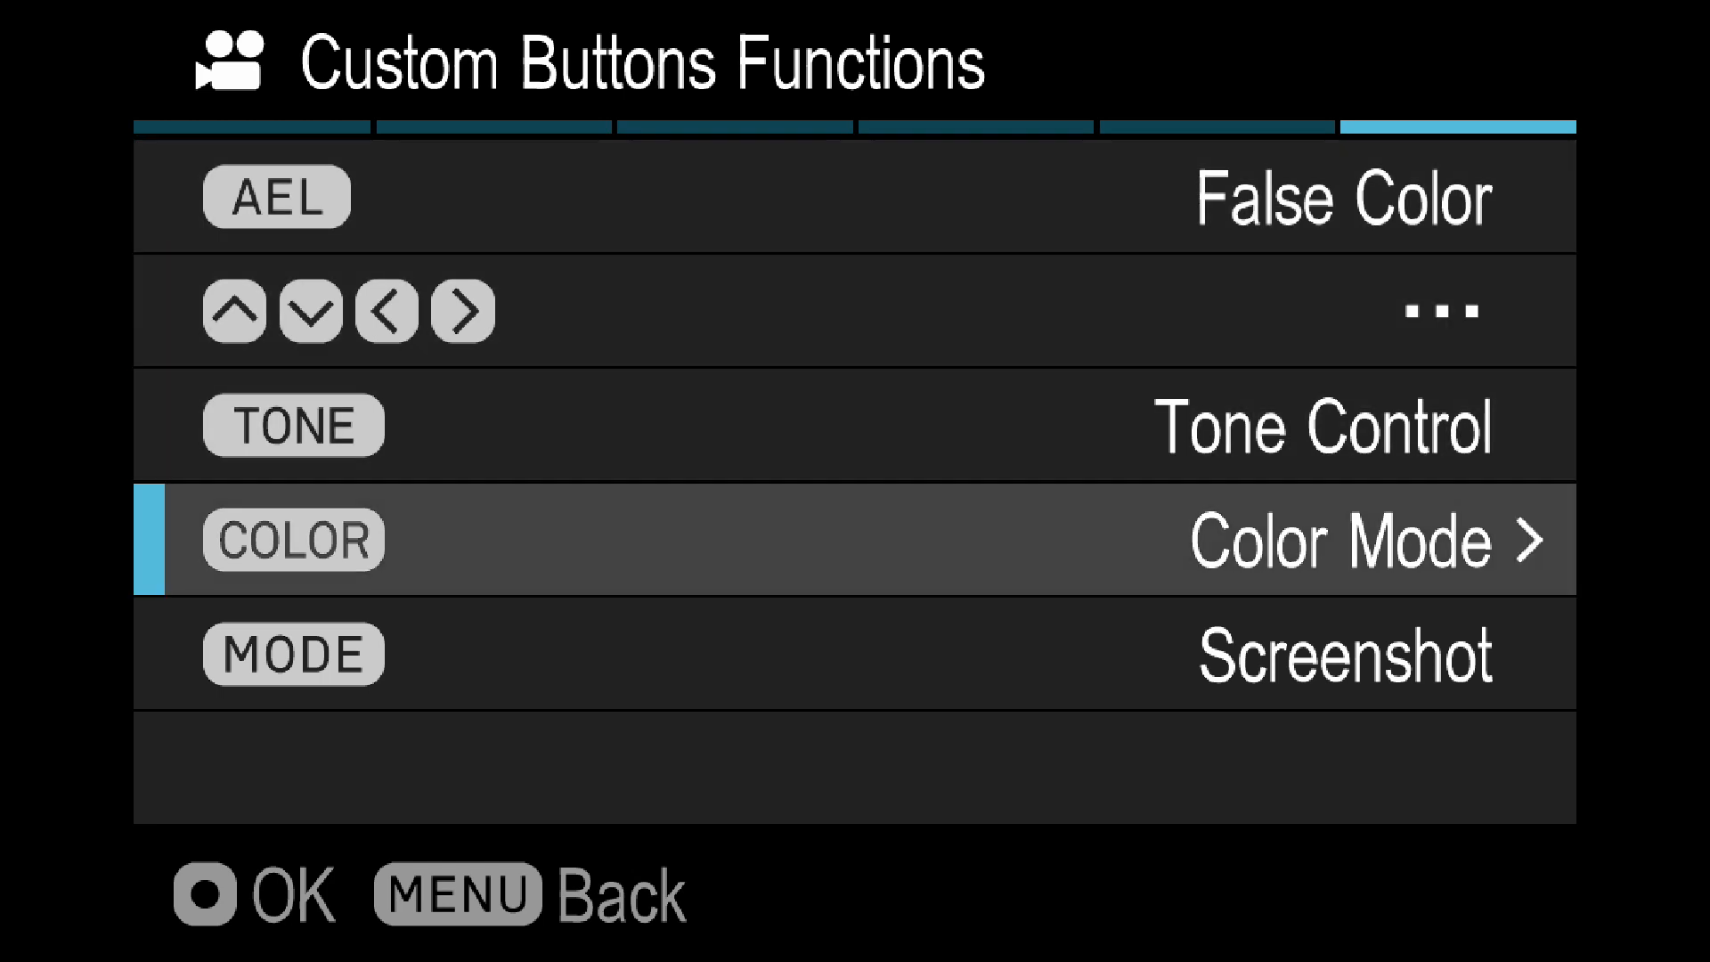
{"action": "scroll", "scroll_direction": "down", "scroll_amount": 3}
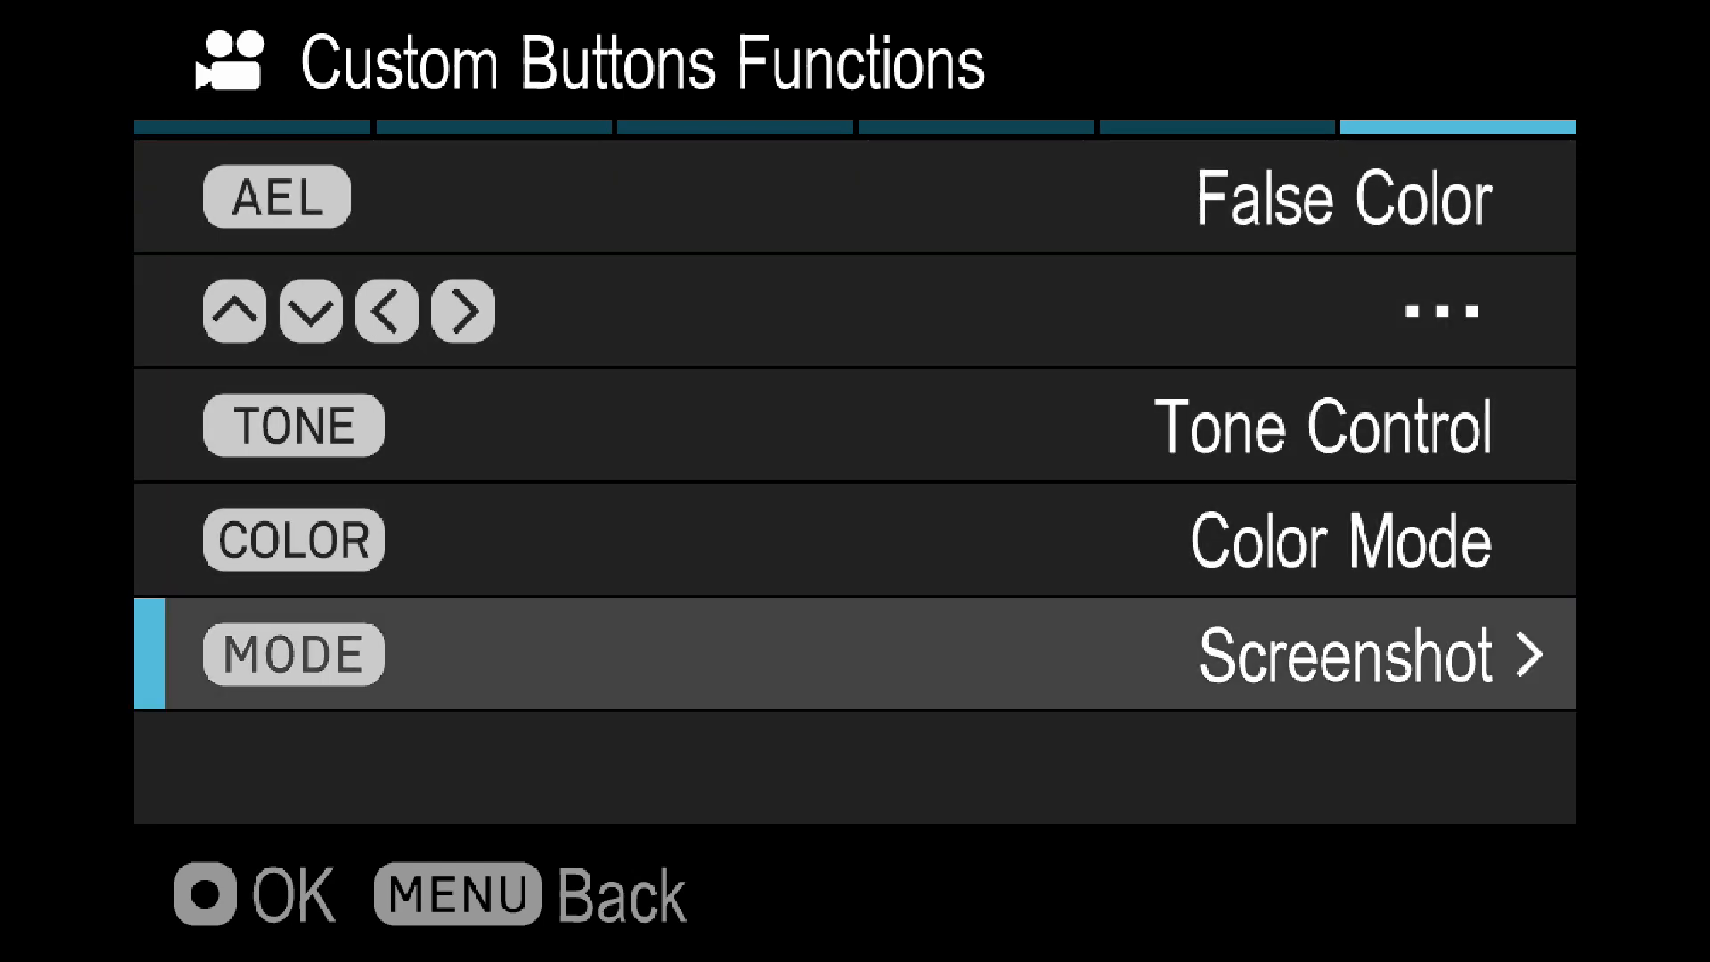